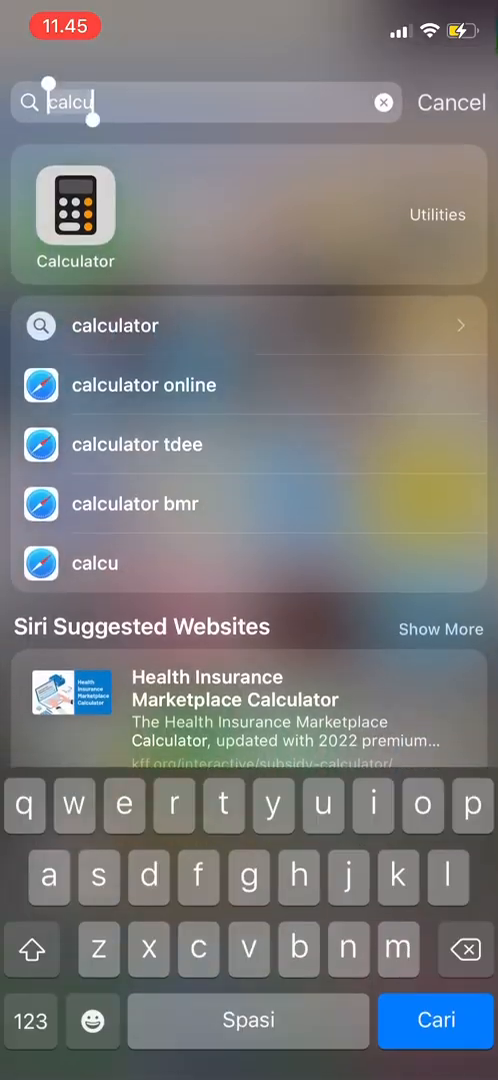
click(74, 215)
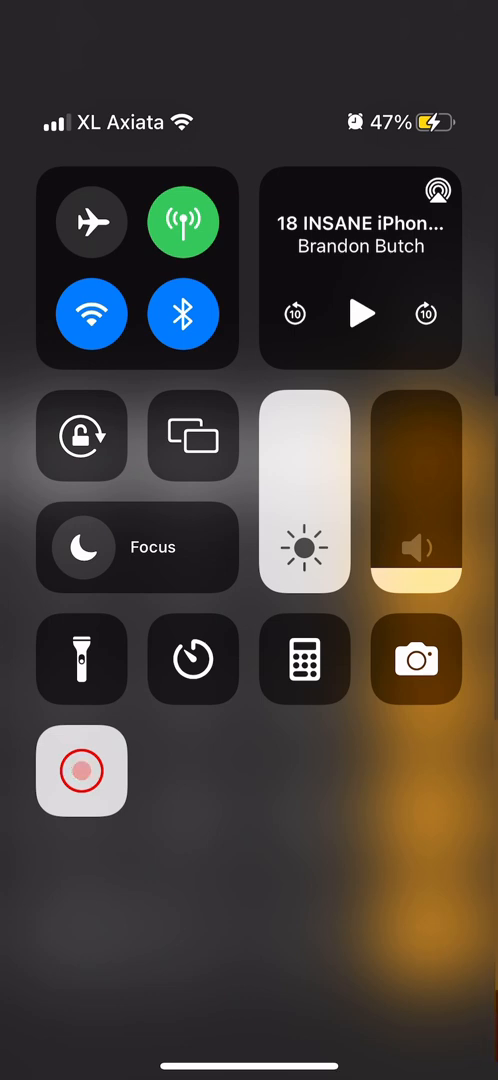
Step: Dismiss Control Center with orientation lock off, returning to Calculator showing 2
click(305, 659)
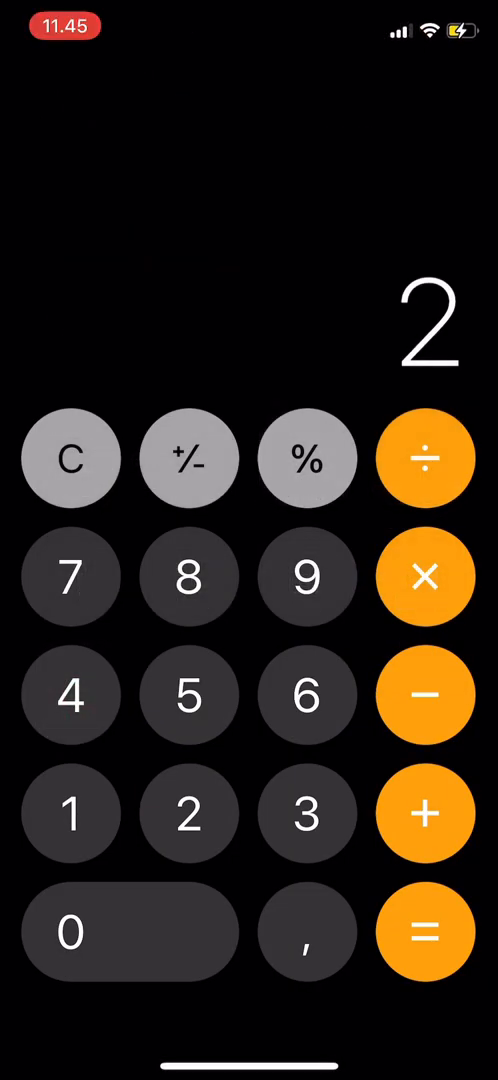